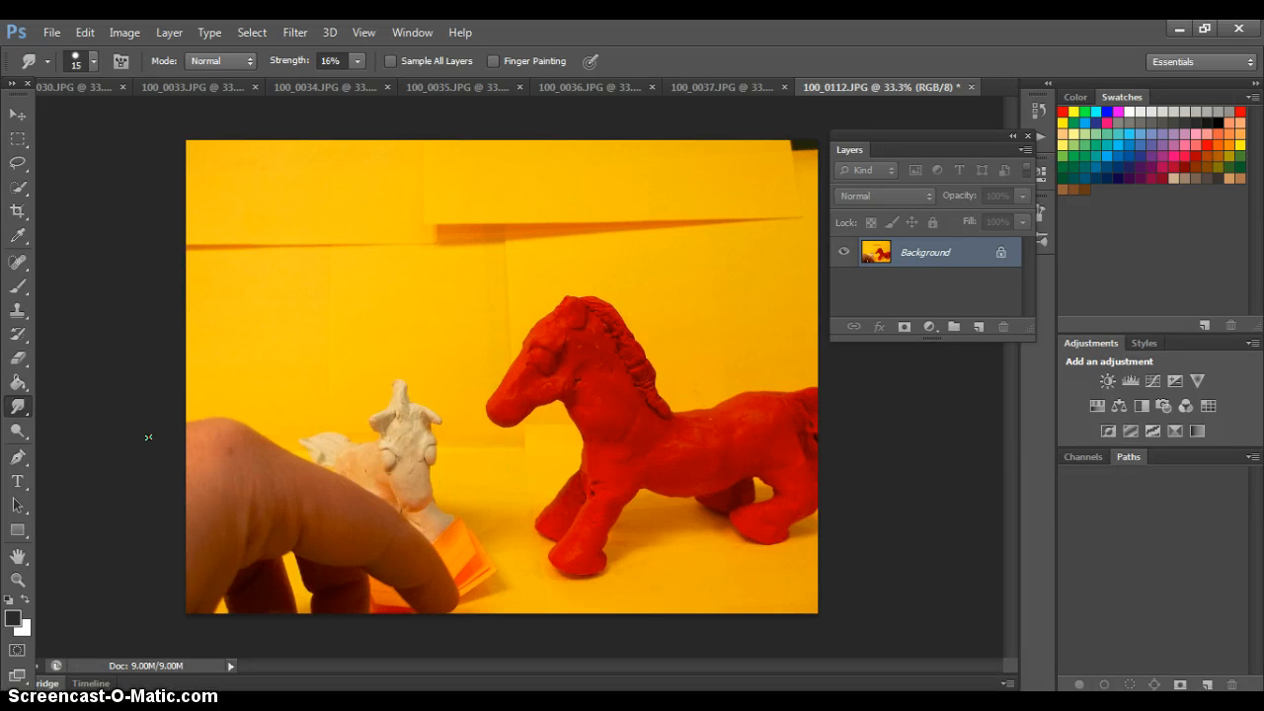
pyautogui.moveTo(139, 439)
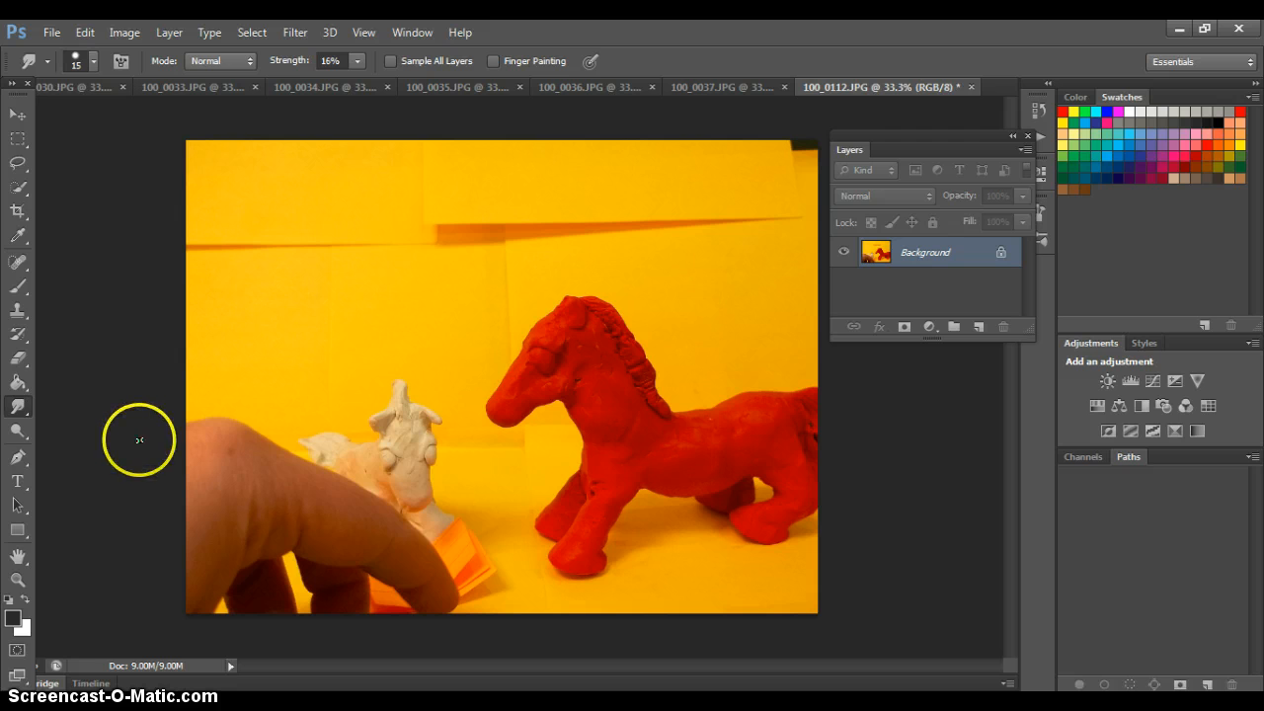
pyautogui.moveTo(245, 383)
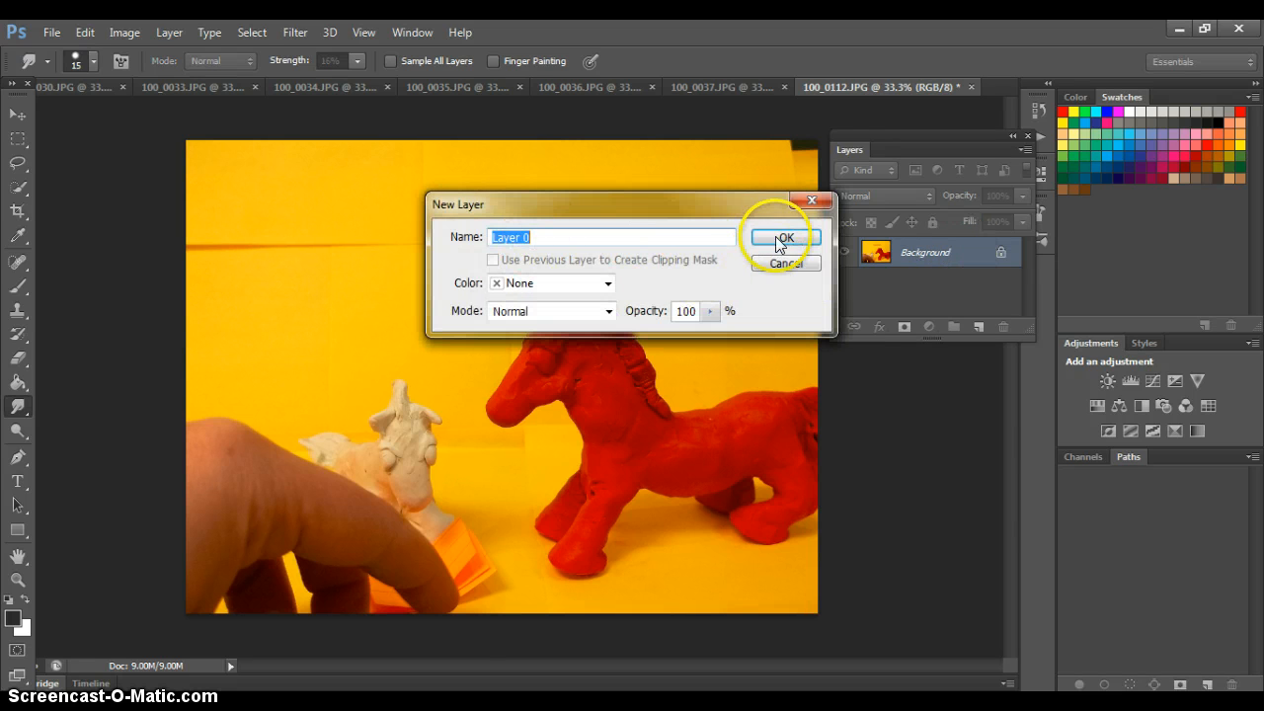
# Convert the locked Background into editable Layer 0 and redock the Layers panel beside the image.
pyautogui.click(784, 236)
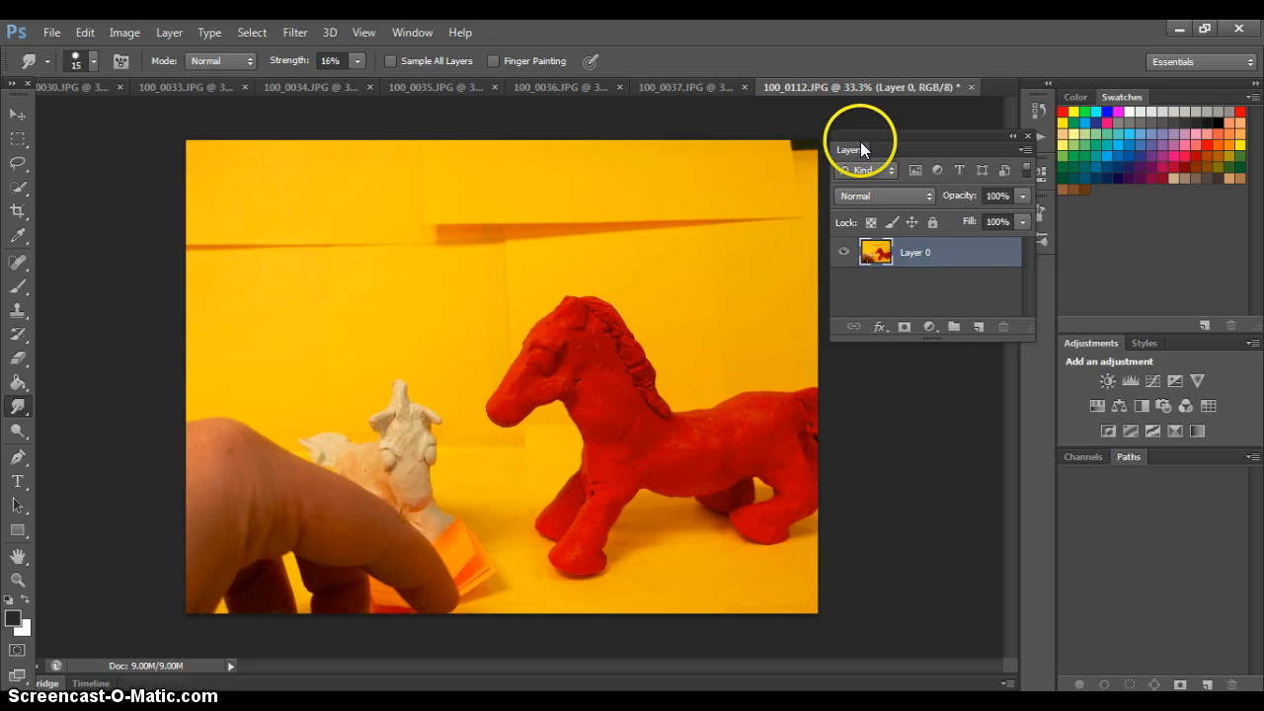
pyautogui.moveTo(859, 134); pyautogui.dragTo(1106, 532)
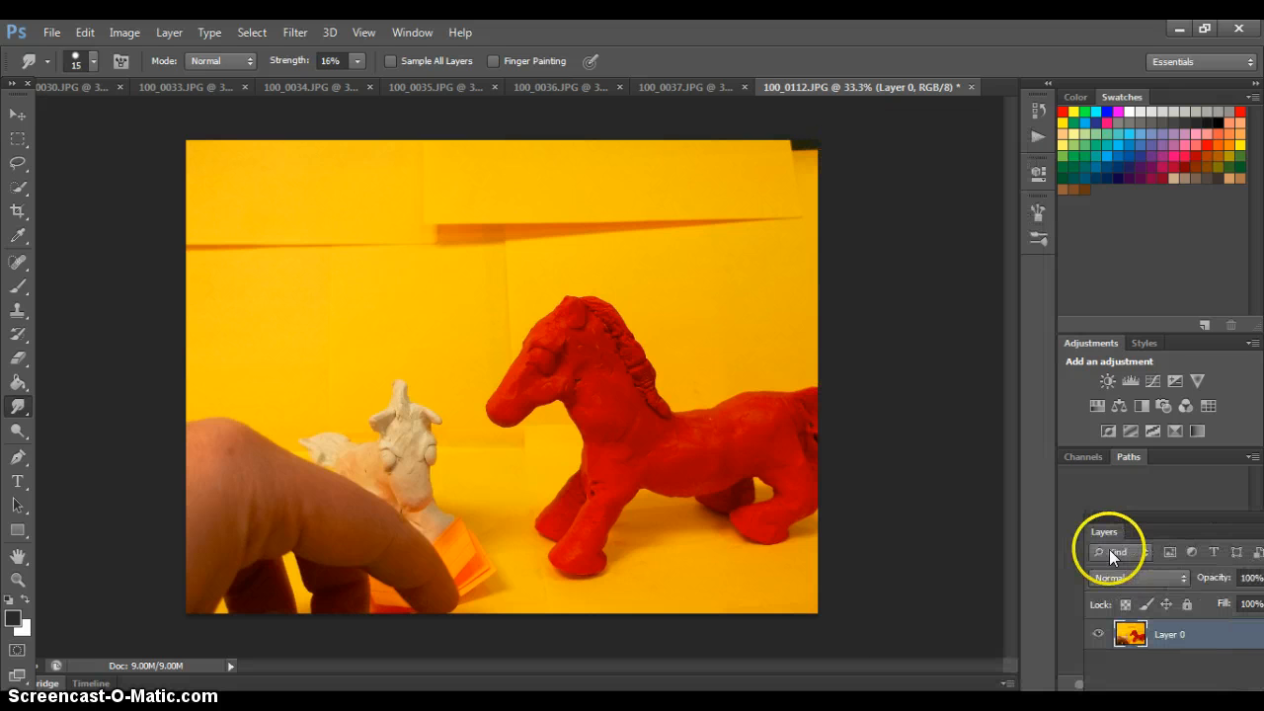
pyautogui.moveTo(1103, 531); pyautogui.dragTo(837, 136)
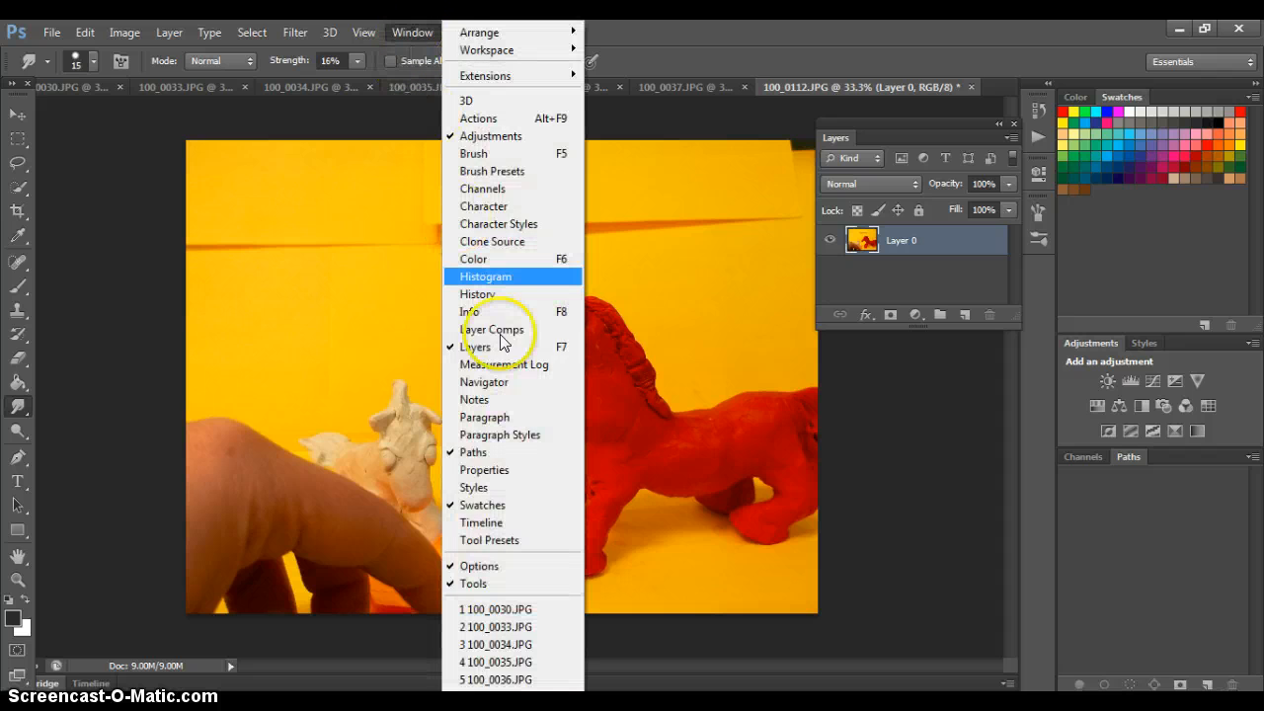
pyautogui.click(494, 340)
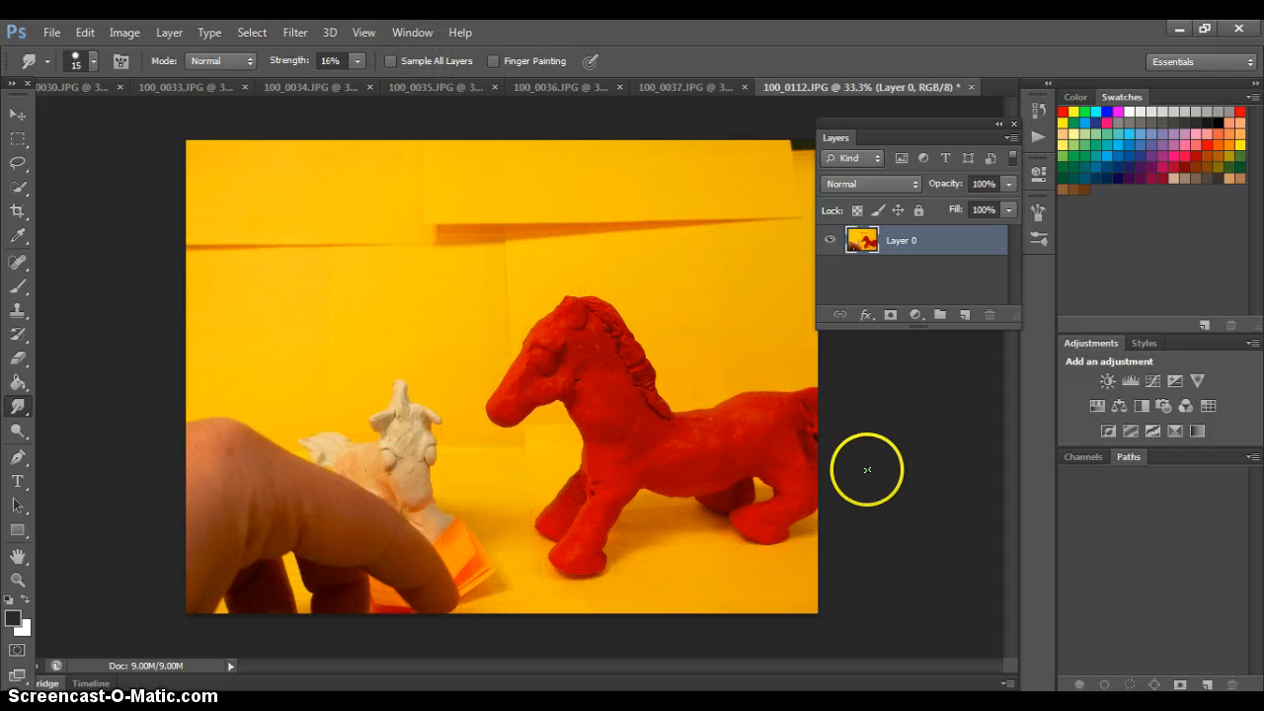
pyautogui.moveTo(399, 683)
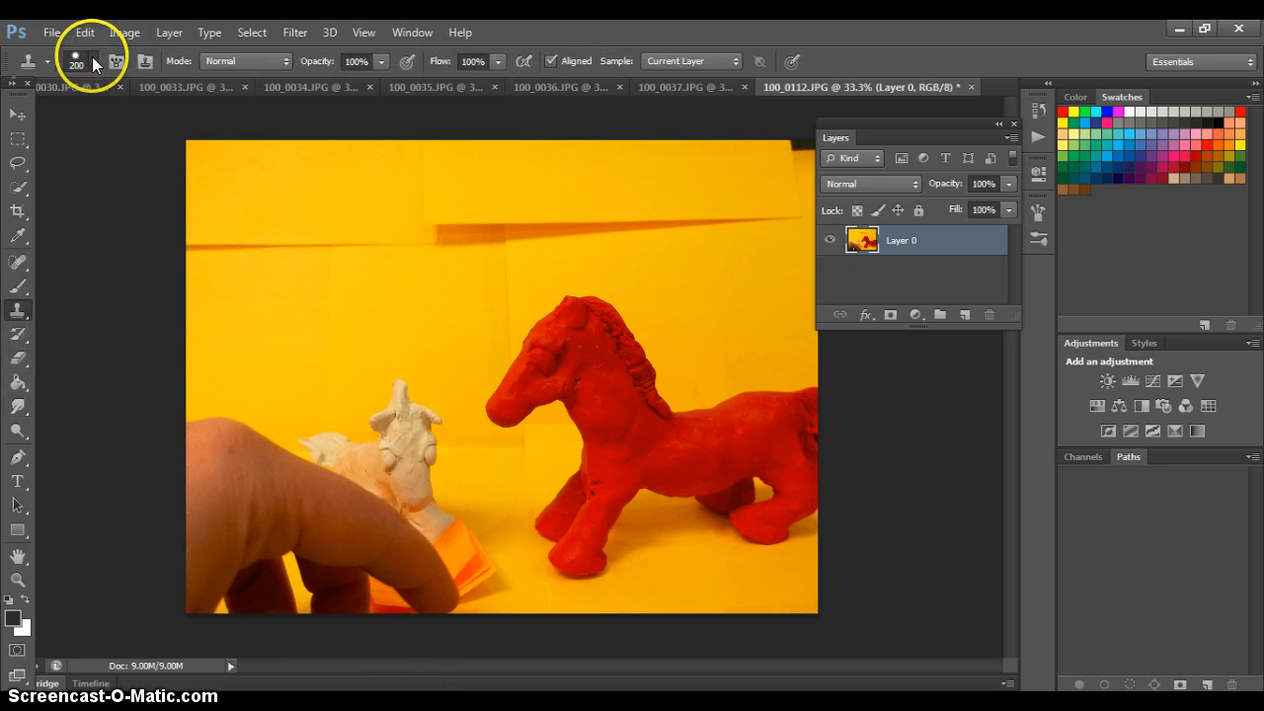
# Set the Clone Stamp brush to a 200-pixel size from the options bar picker.
pyautogui.click(90, 61)
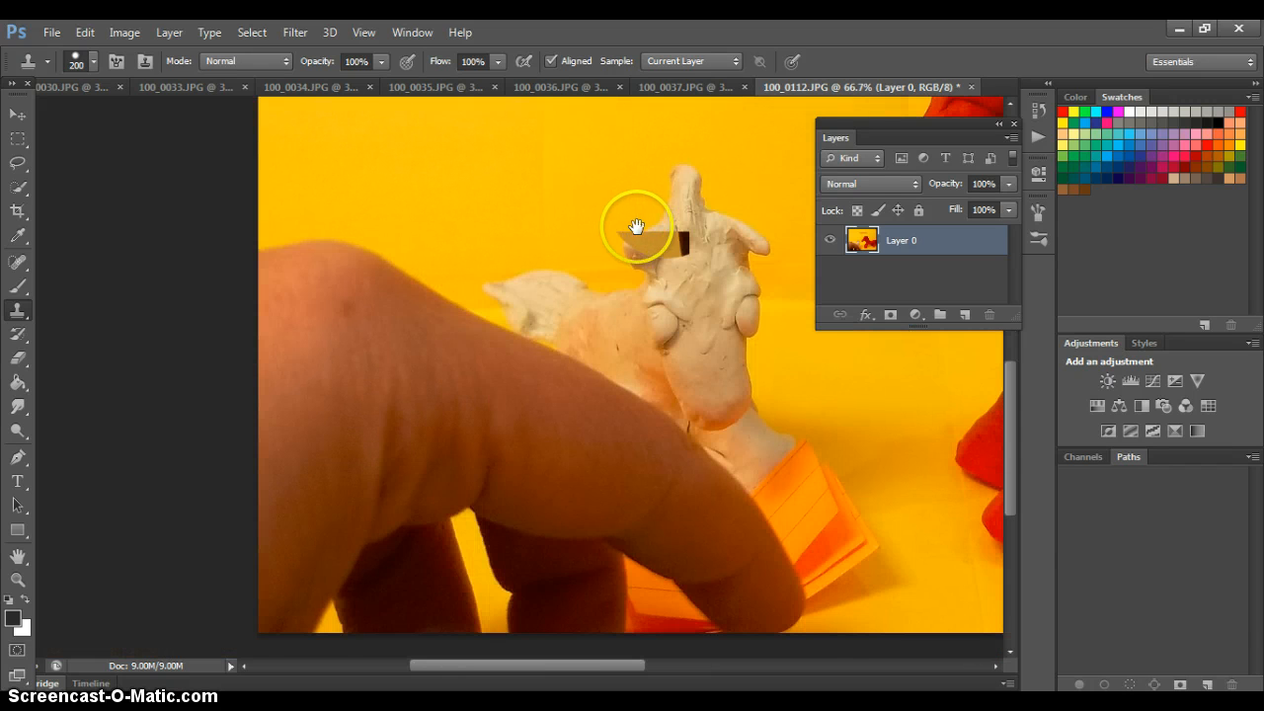
pyautogui.moveTo(325, 407)
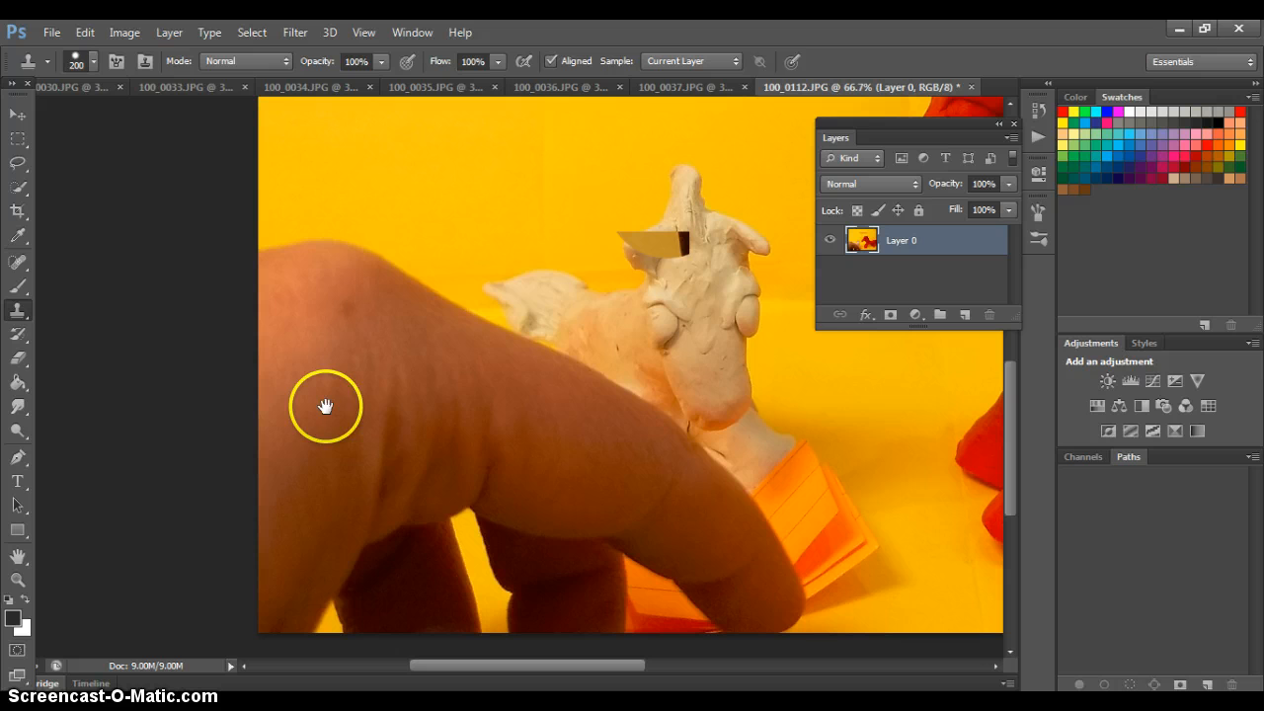
pyautogui.moveTo(458, 338)
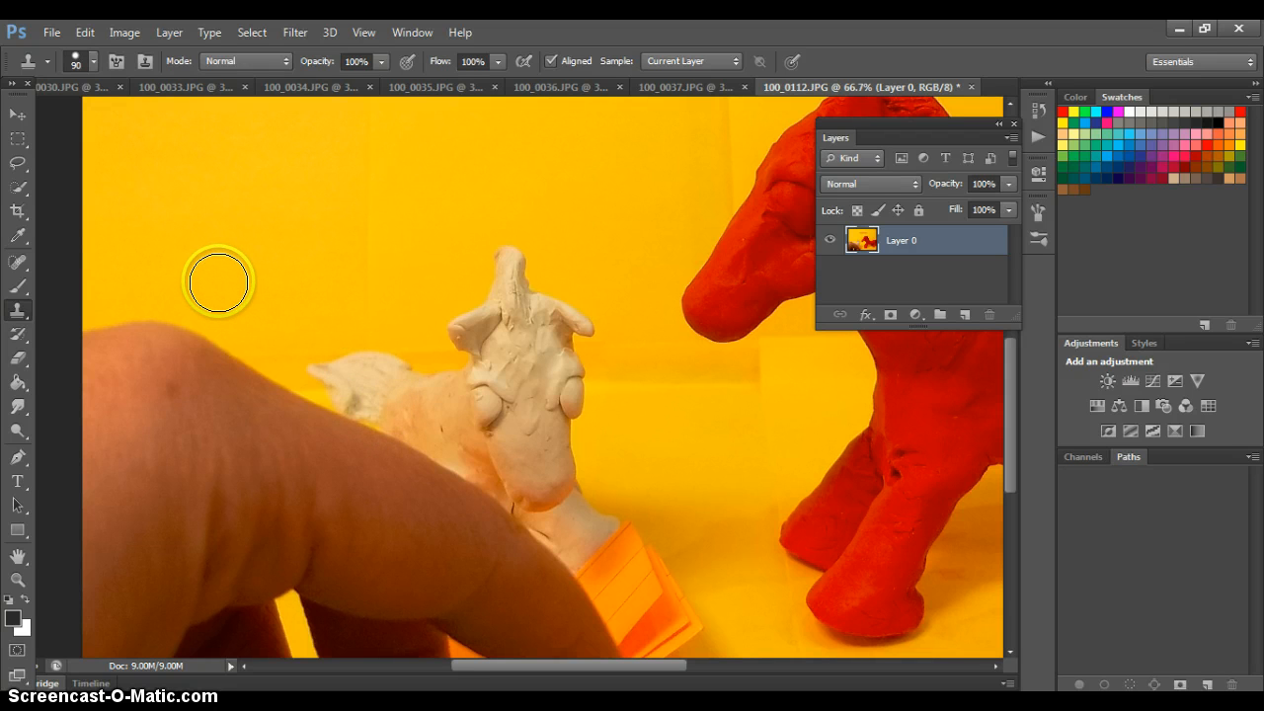
pyautogui.moveTo(235, 308)
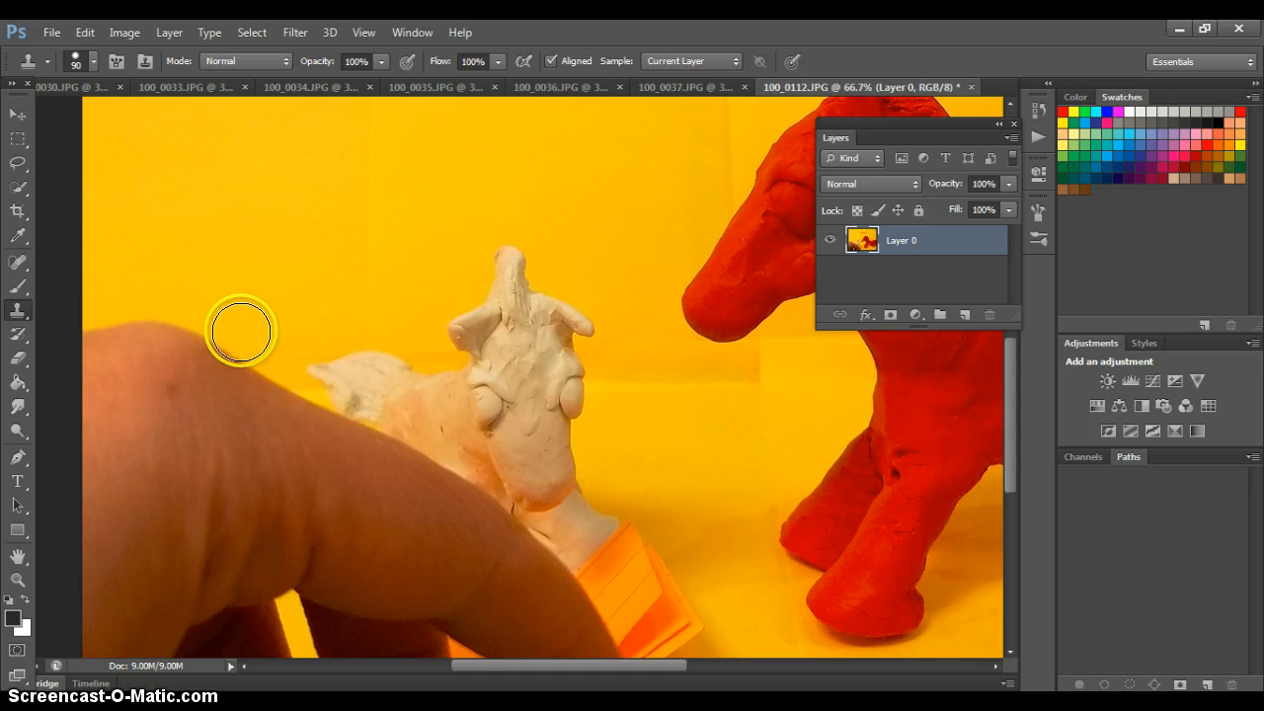
pyautogui.moveTo(227, 328)
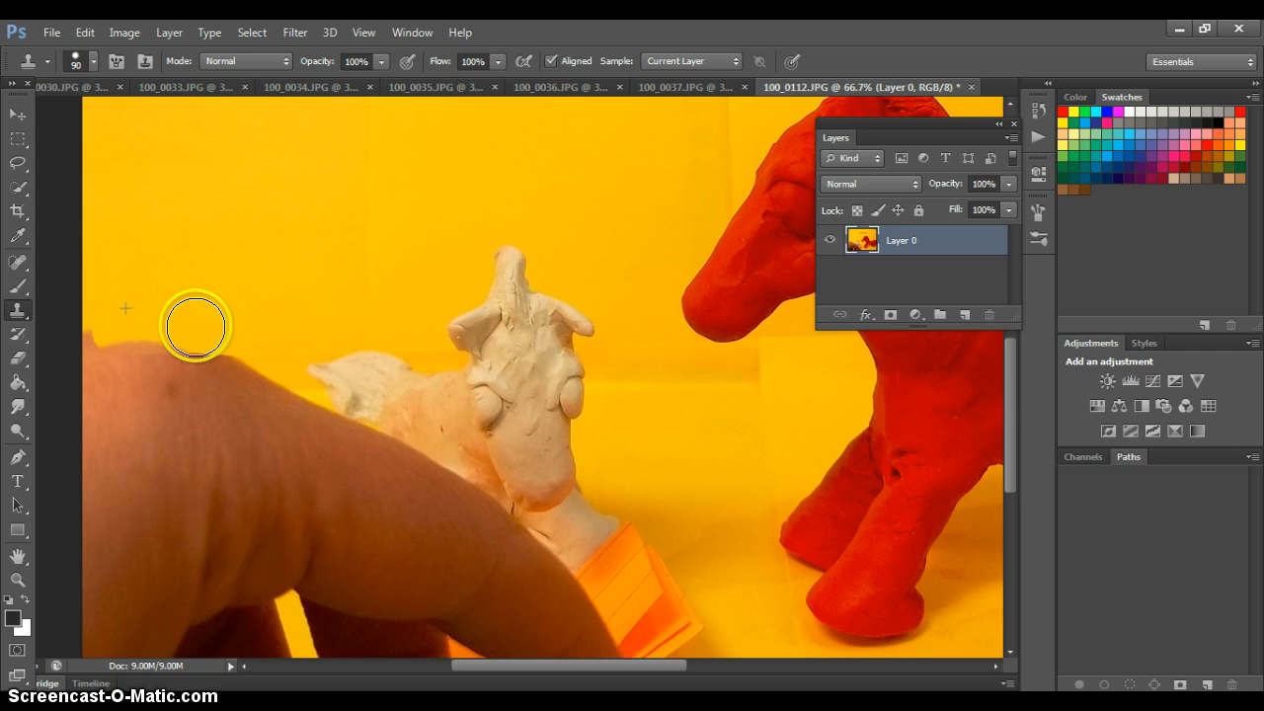
pyautogui.moveTo(237, 265)
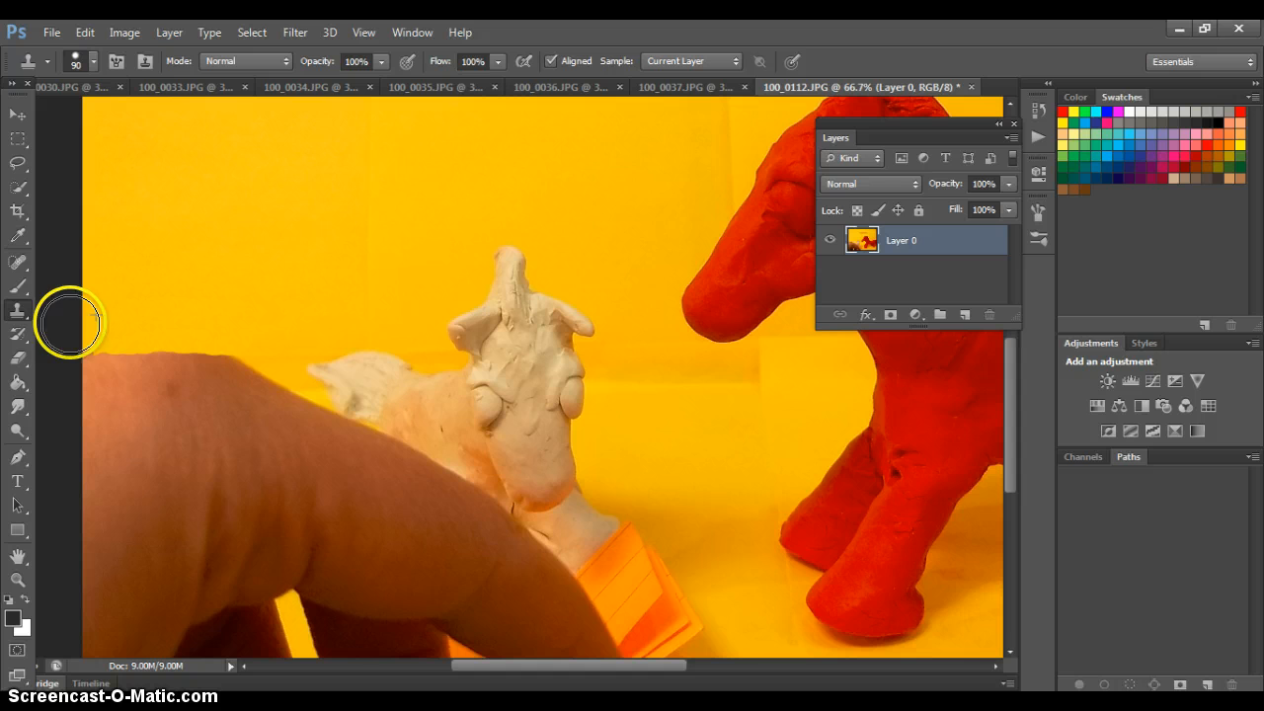
pyautogui.moveTo(269, 352)
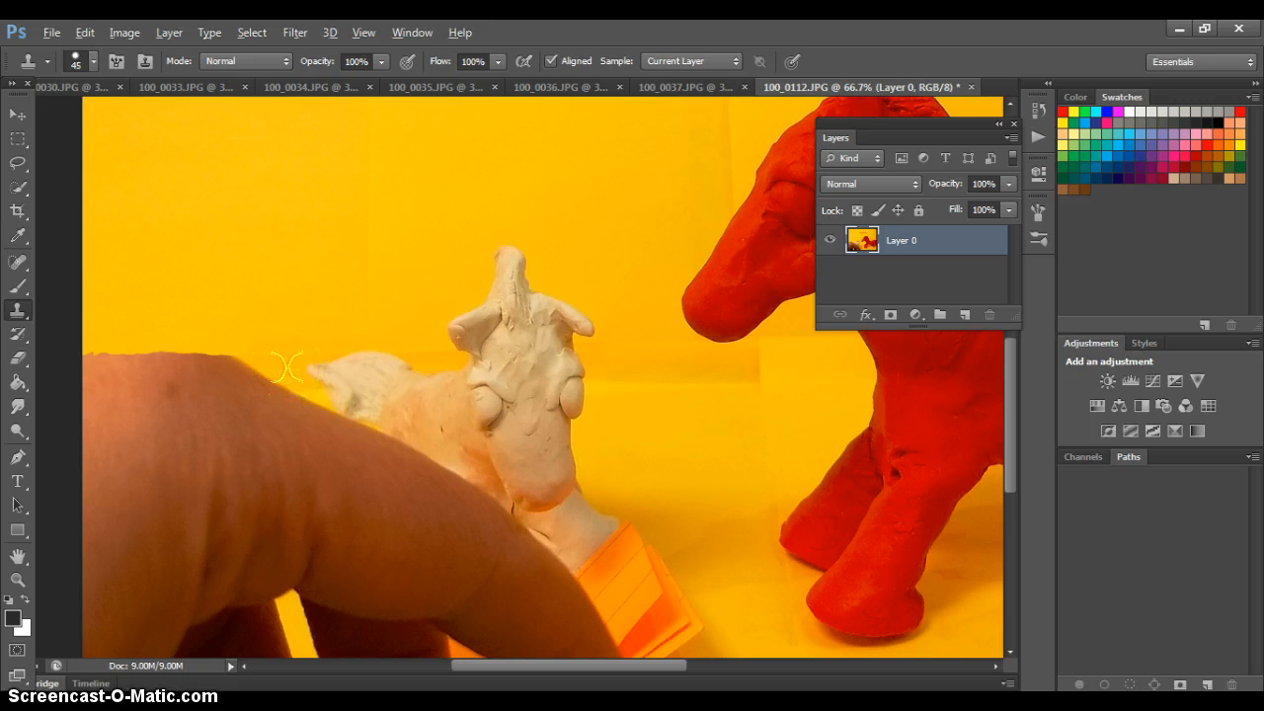
pyautogui.moveTo(286, 365)
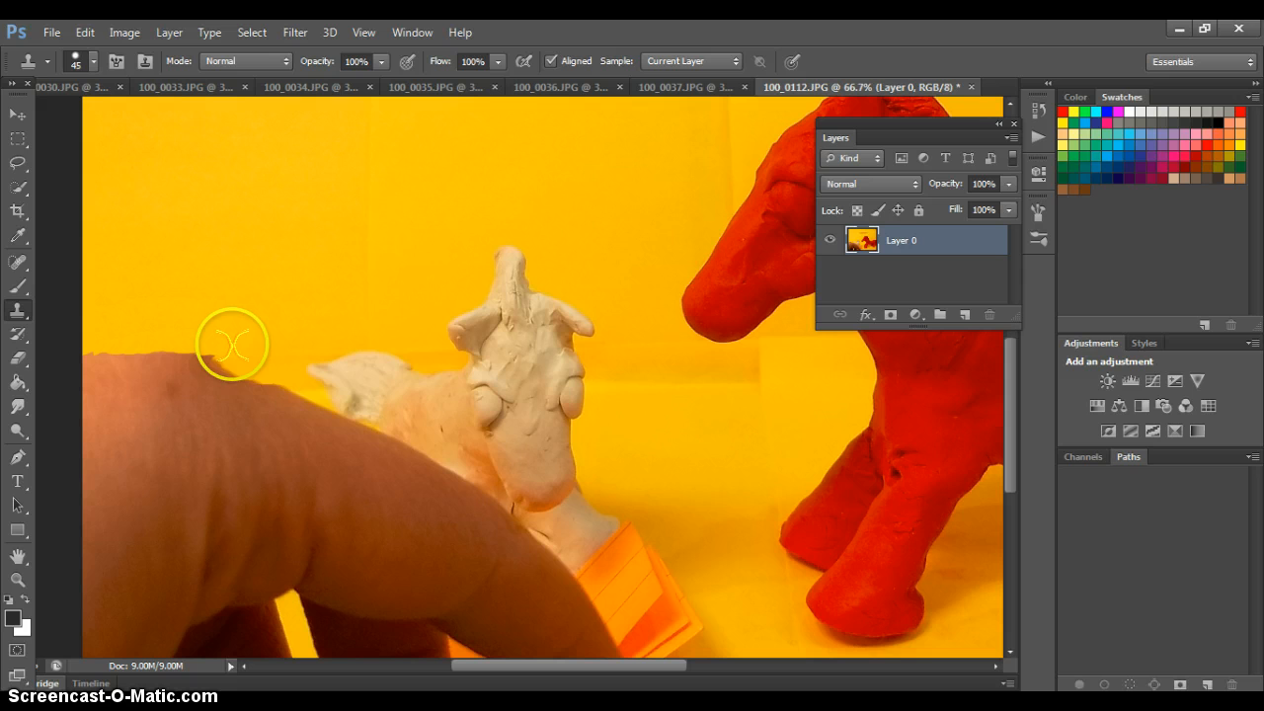
pyautogui.moveTo(261, 369)
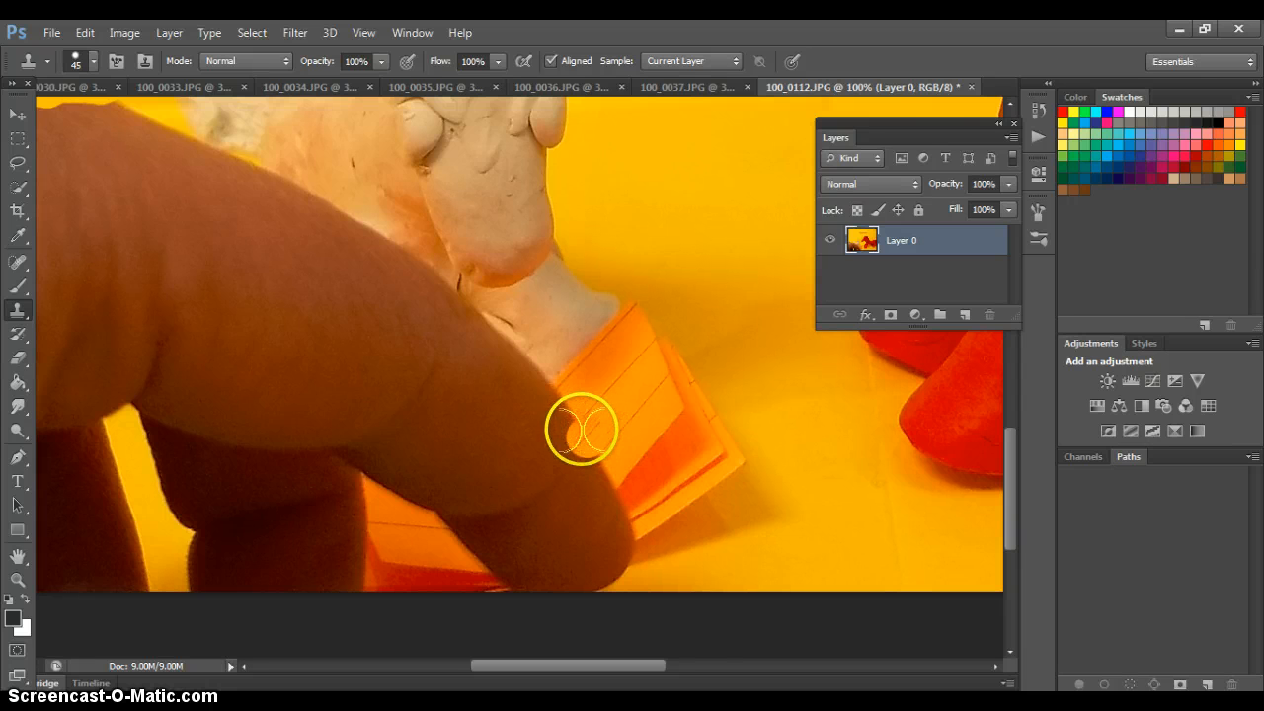
pyautogui.moveTo(587, 413)
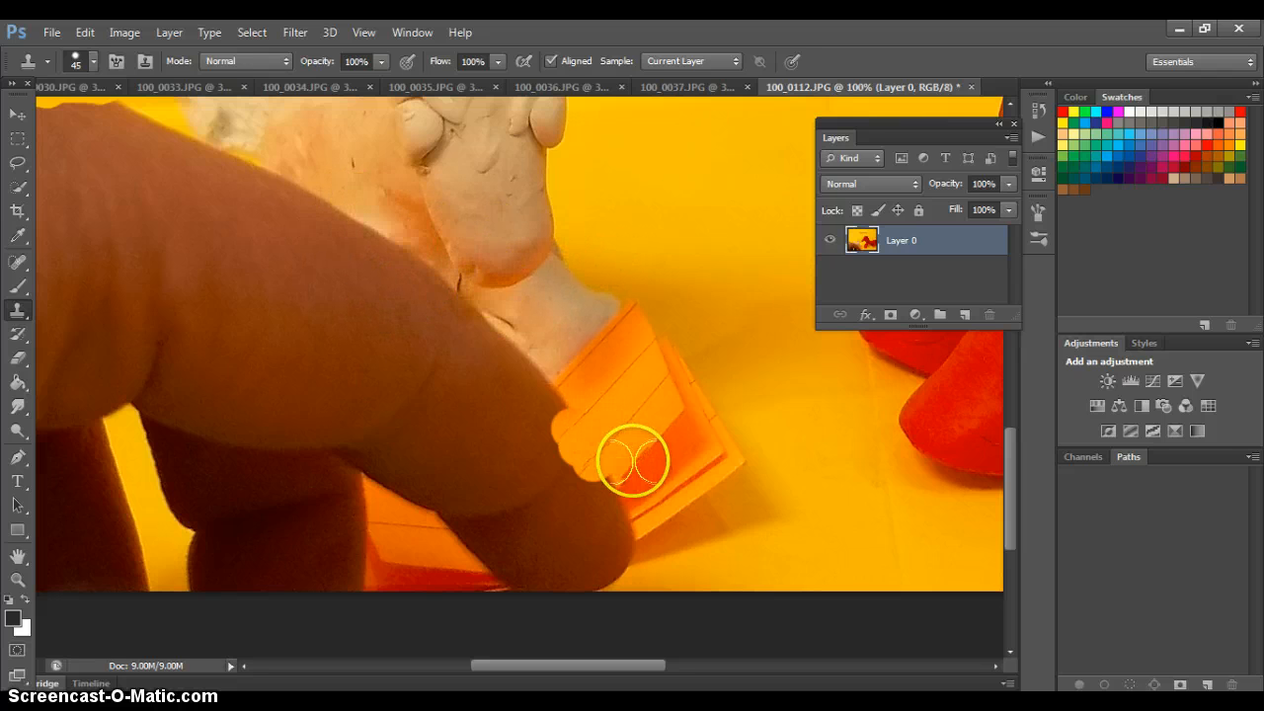
pyautogui.moveTo(582, 533)
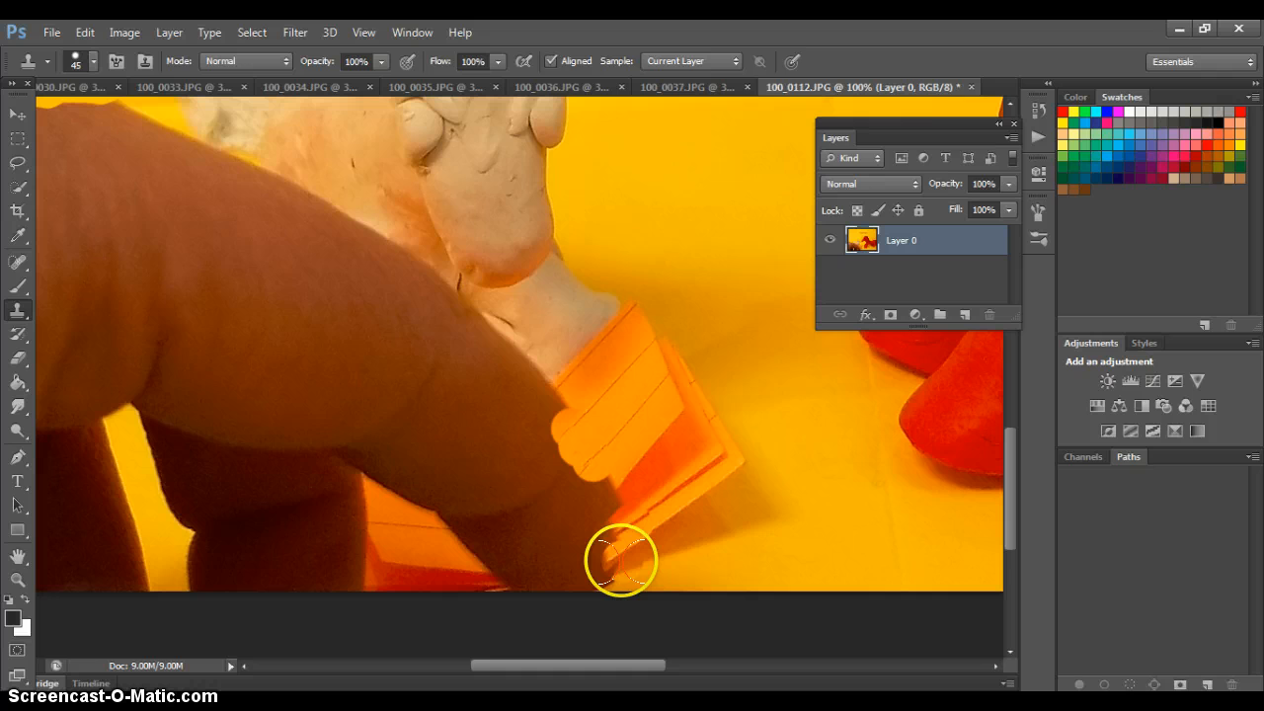
# Clone sampled orange card texture over the fingertip resting on the orange base.
pyautogui.click(620, 561)
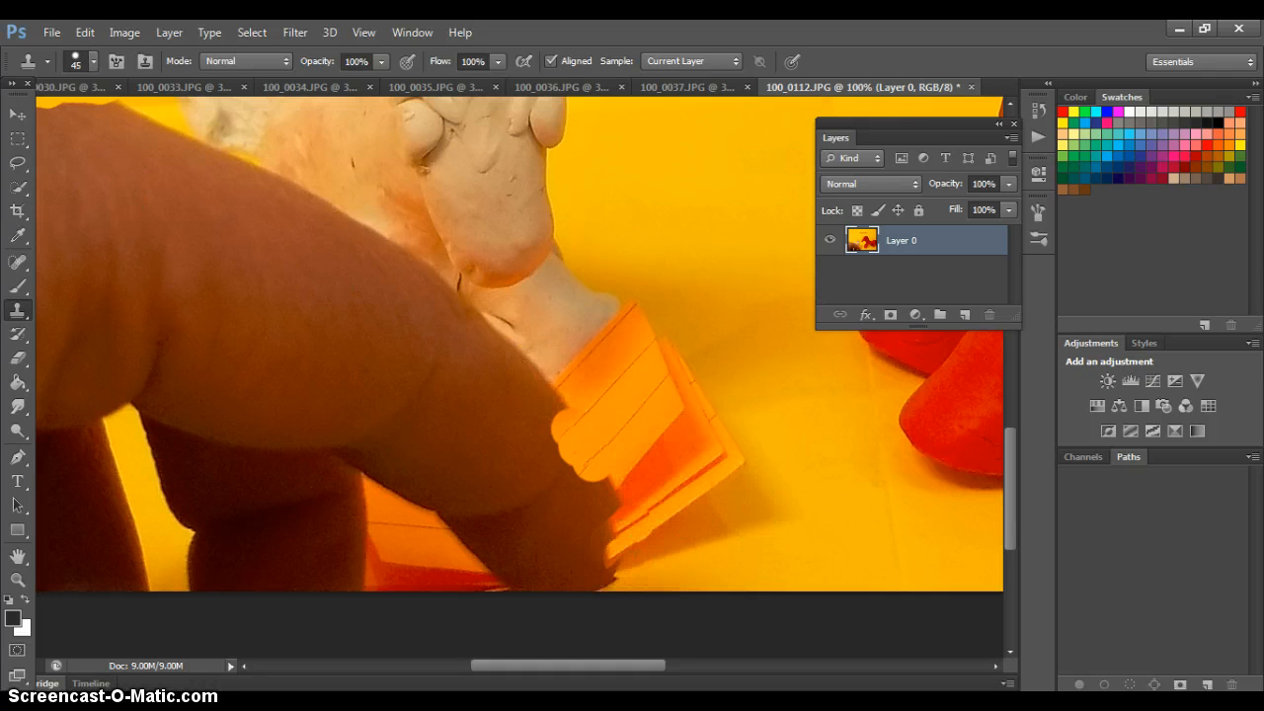